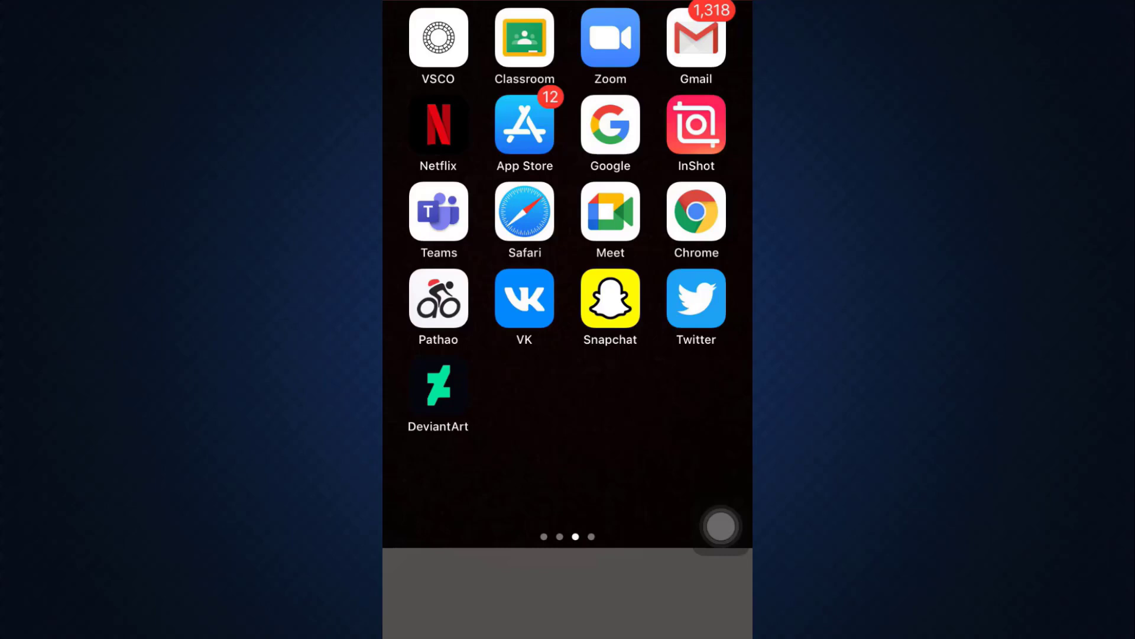
- Launch VK from the Home Screen to reach its VK Connect sign-in screen
left_click(524, 298)
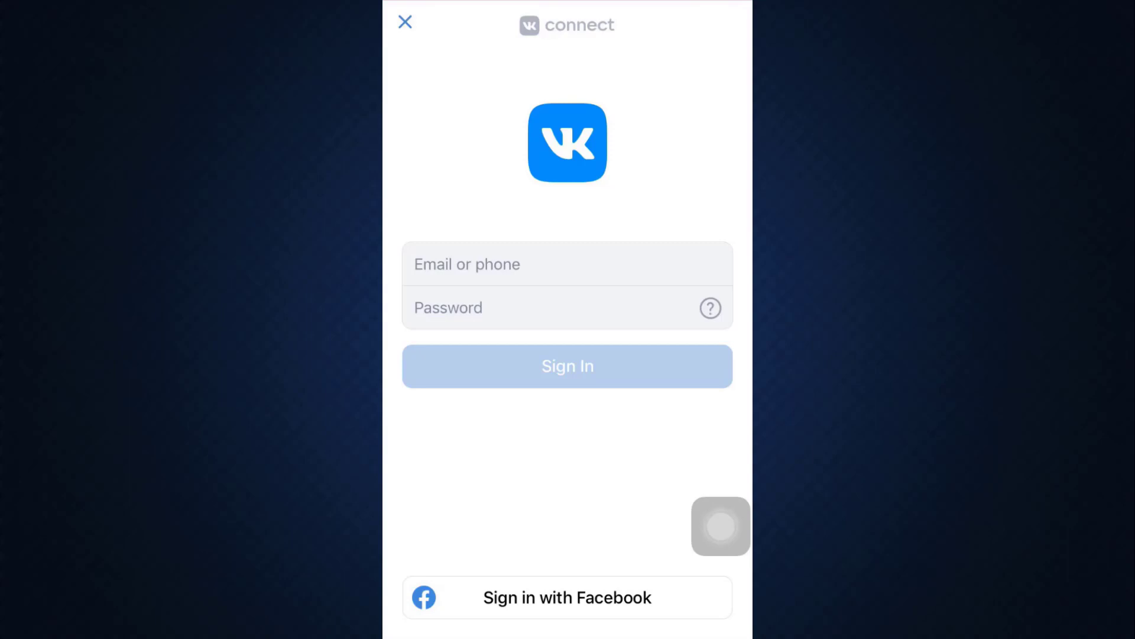
- Fill in the account's email or phone and password, then sign in to reach the news feed
left_click(568, 263)
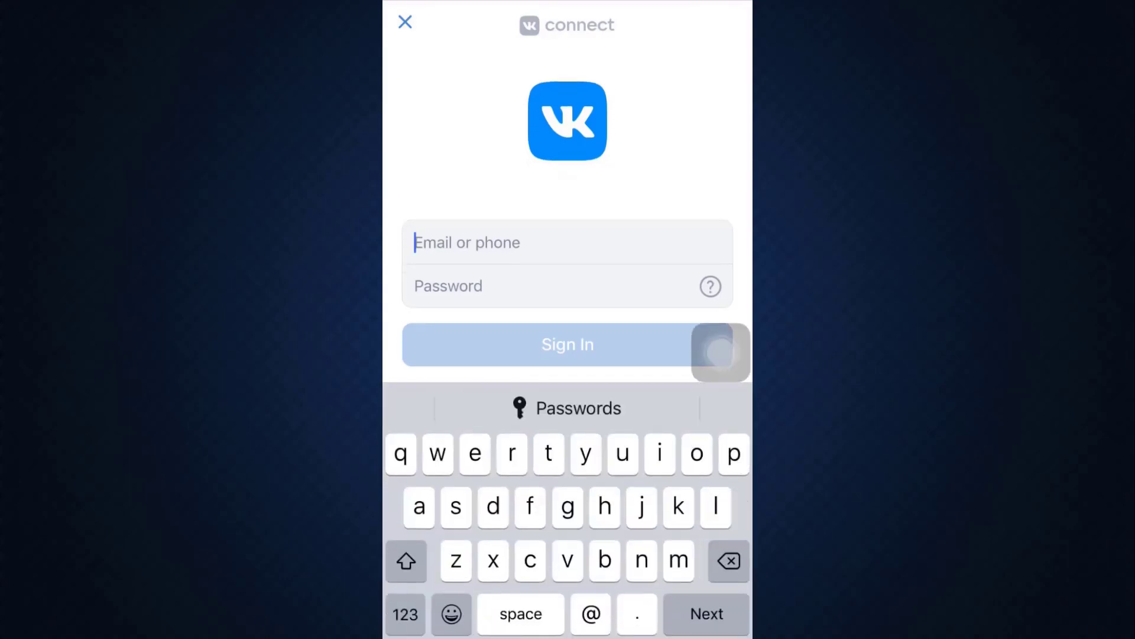
left_click(405, 614)
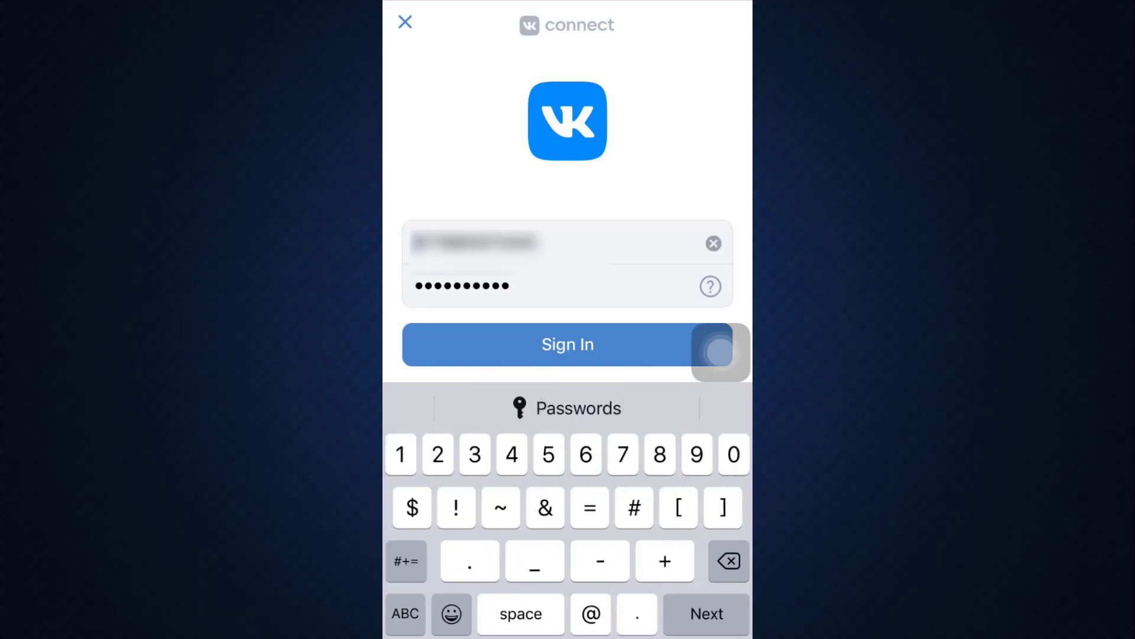
left_click(567, 345)
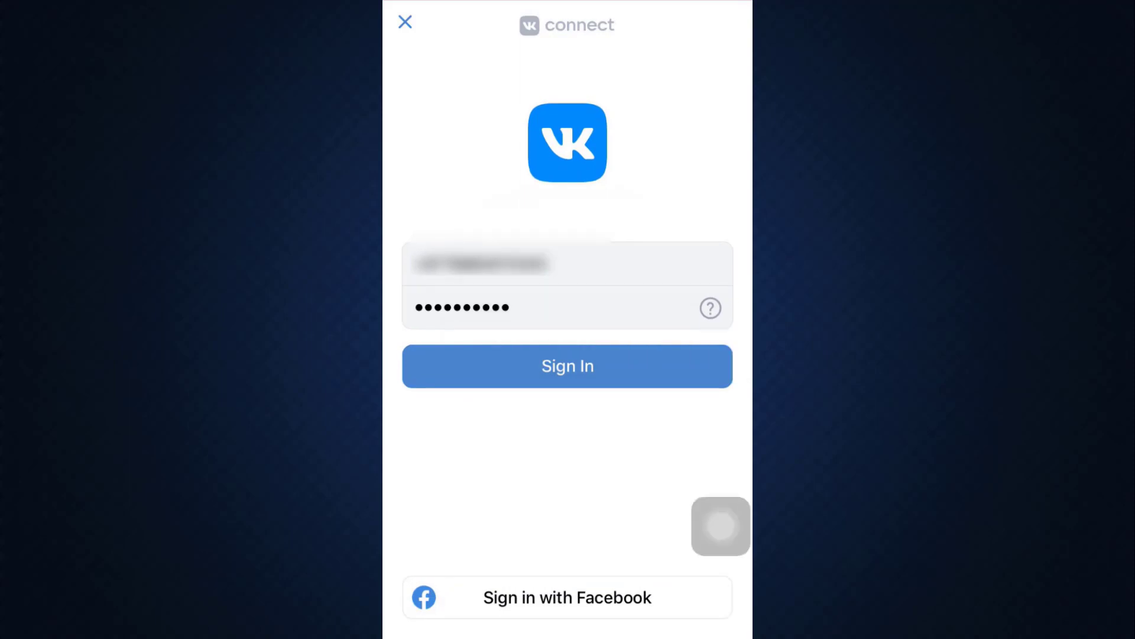
left_click(566, 365)
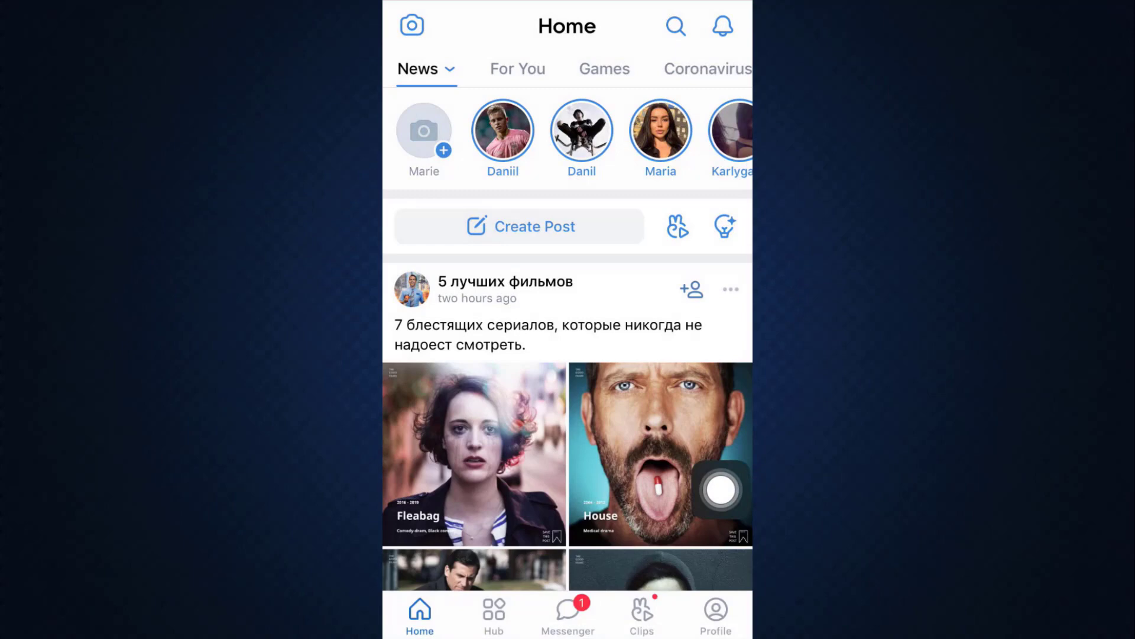
- Check the signed-in account's Profile page, then return to the Home news feed
left_click(715, 611)
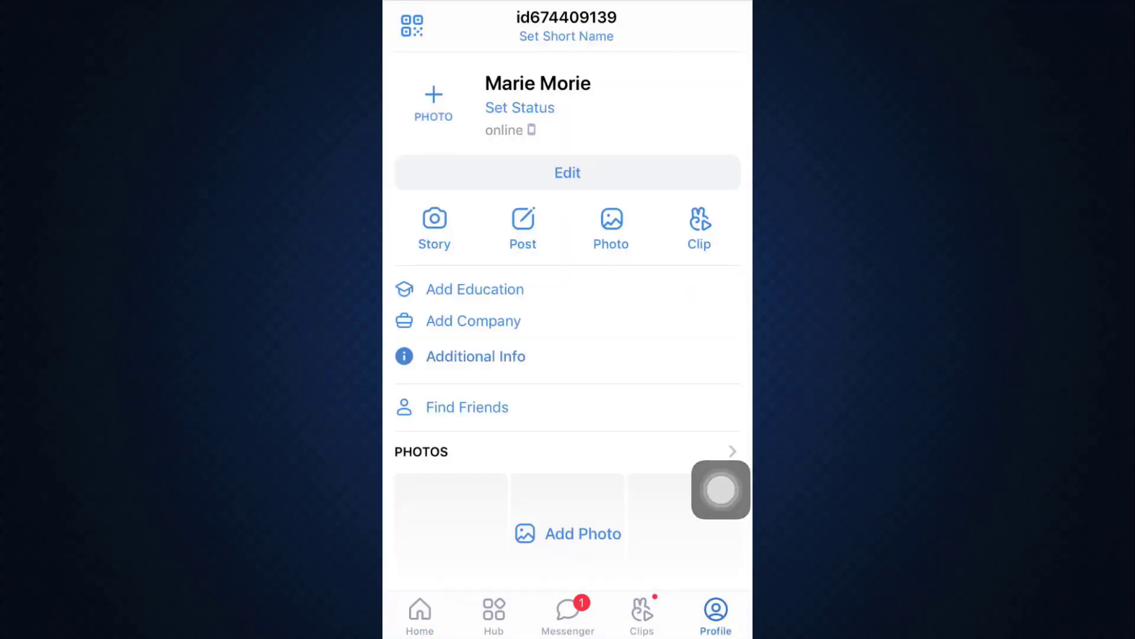
left_click(419, 611)
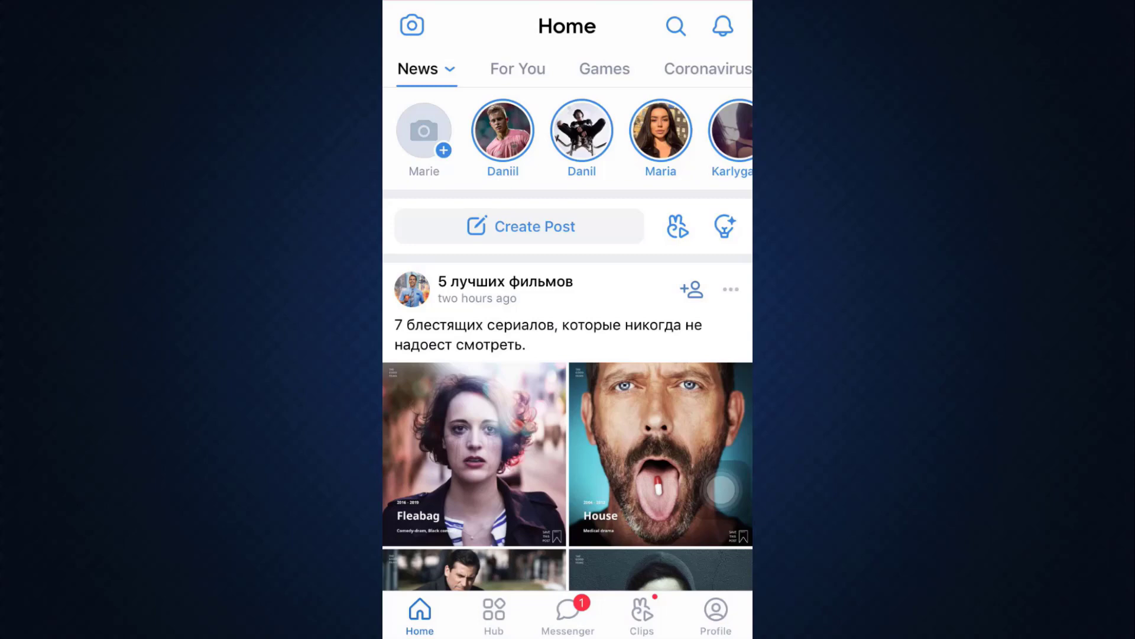
scroll("down", 3)
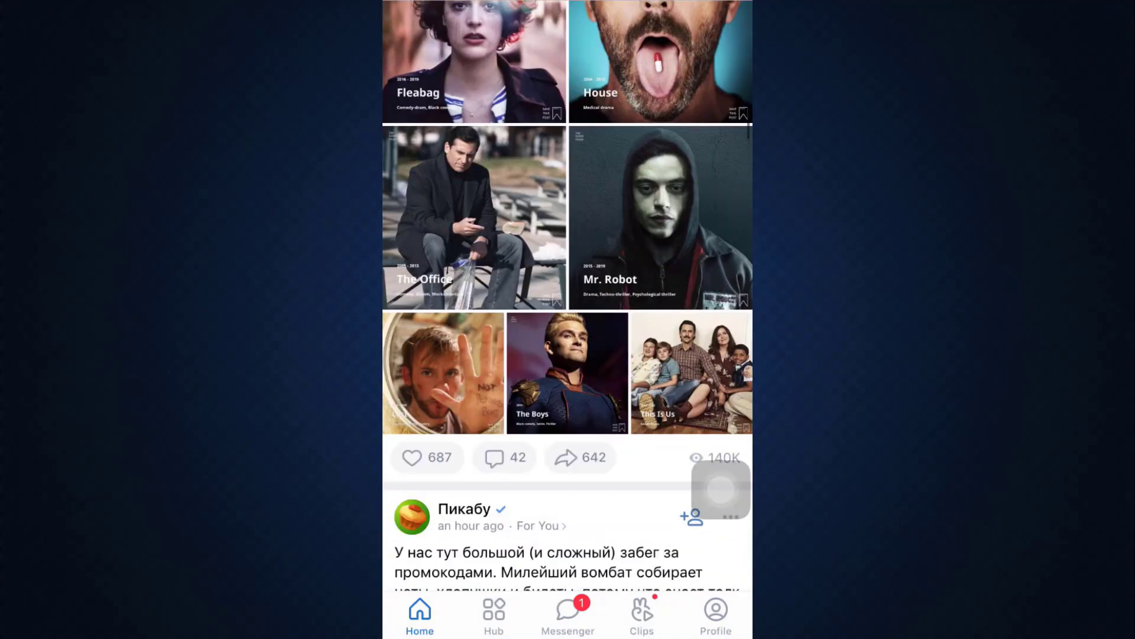
scroll("down", 3)
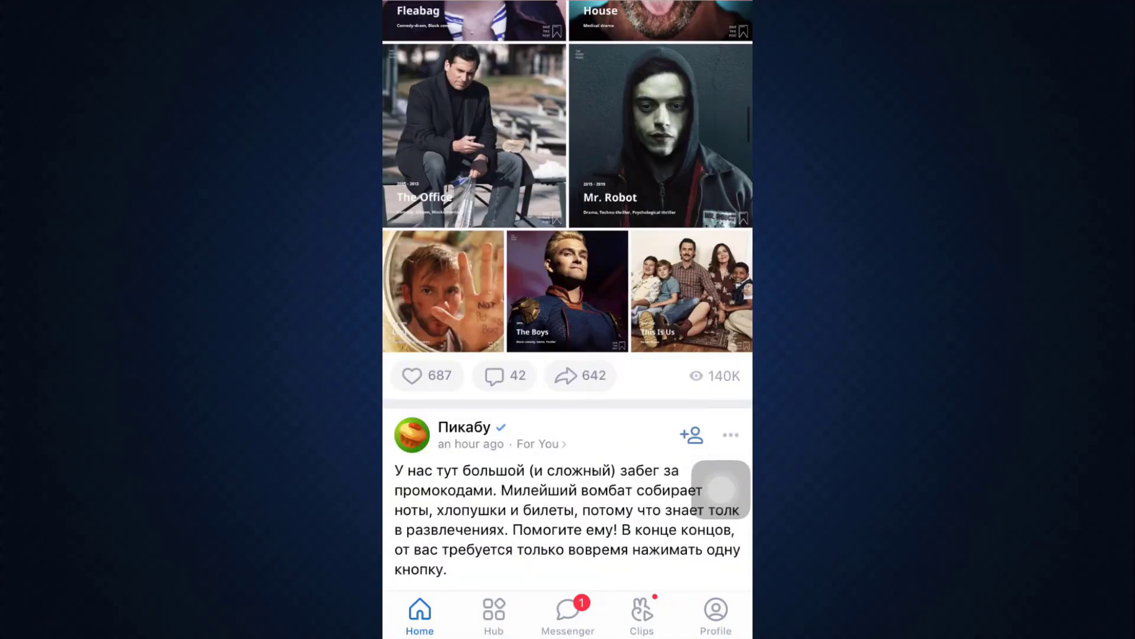
scroll("up", 3)
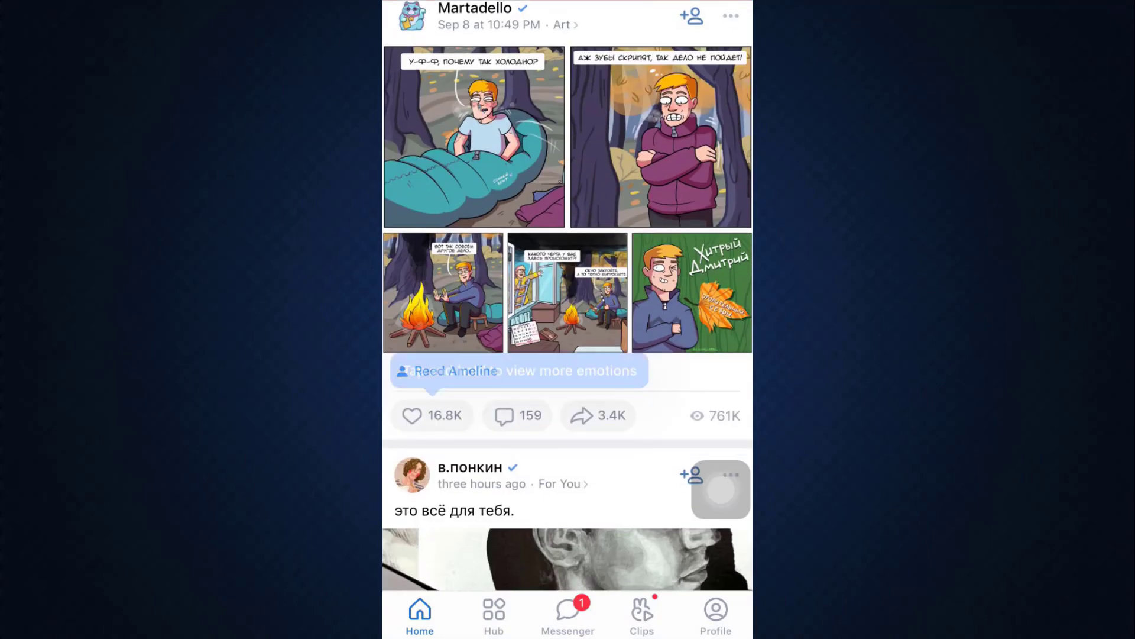